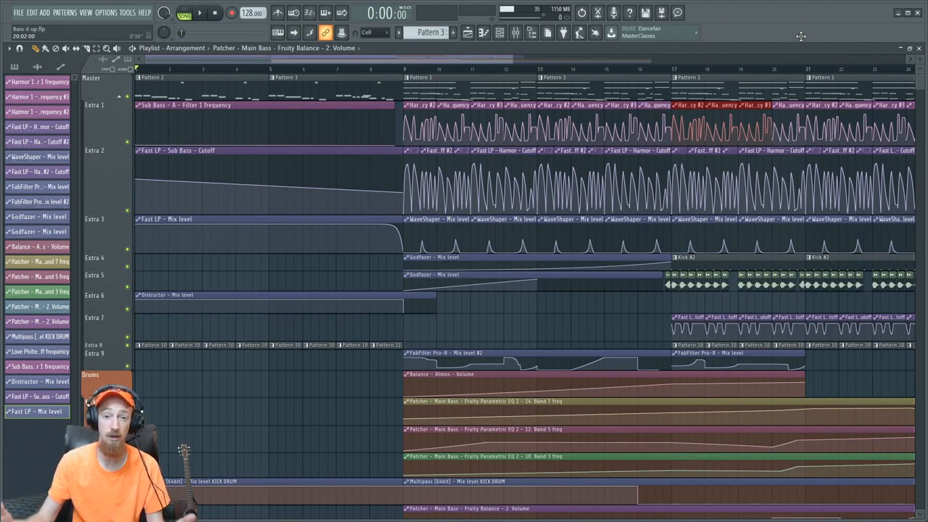
Play the song from bar 9 and follow the filter, mix-level and volume automation lanes.
left_click(200, 13)
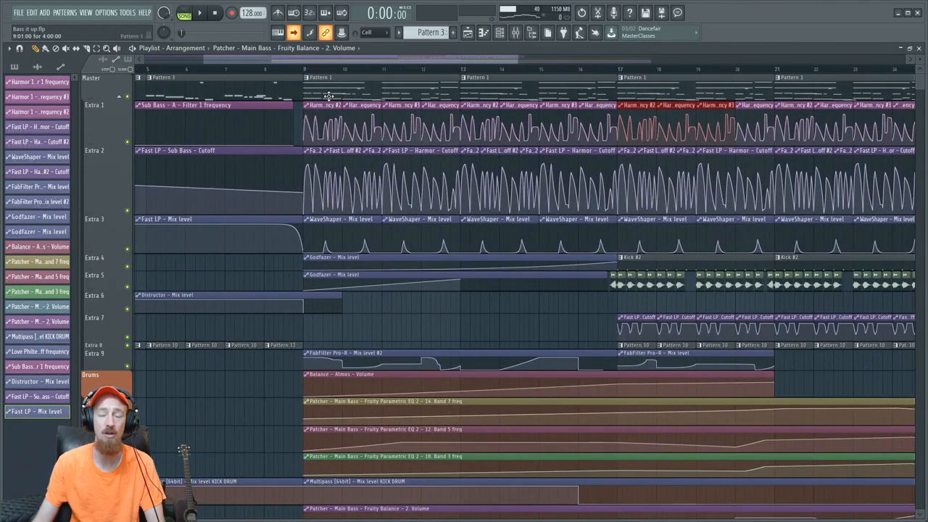
left_click(199, 12)
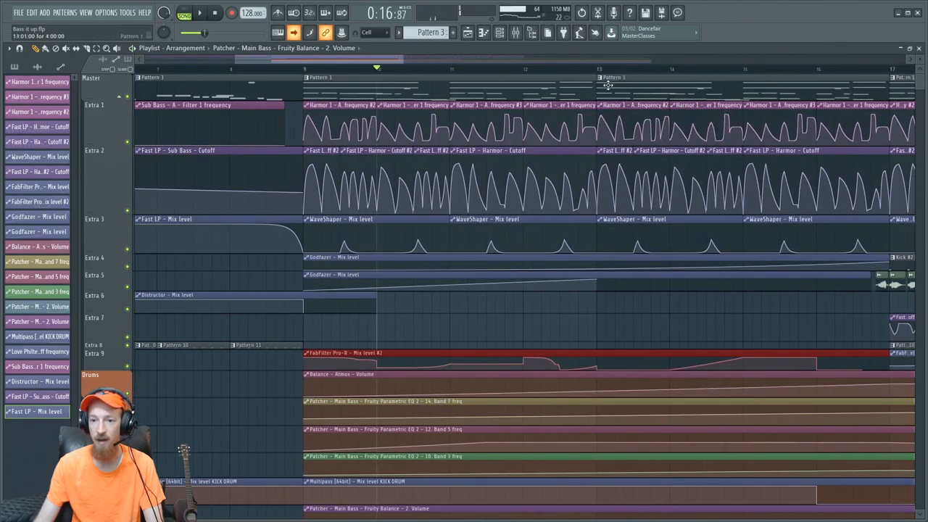
left_click(199, 12)
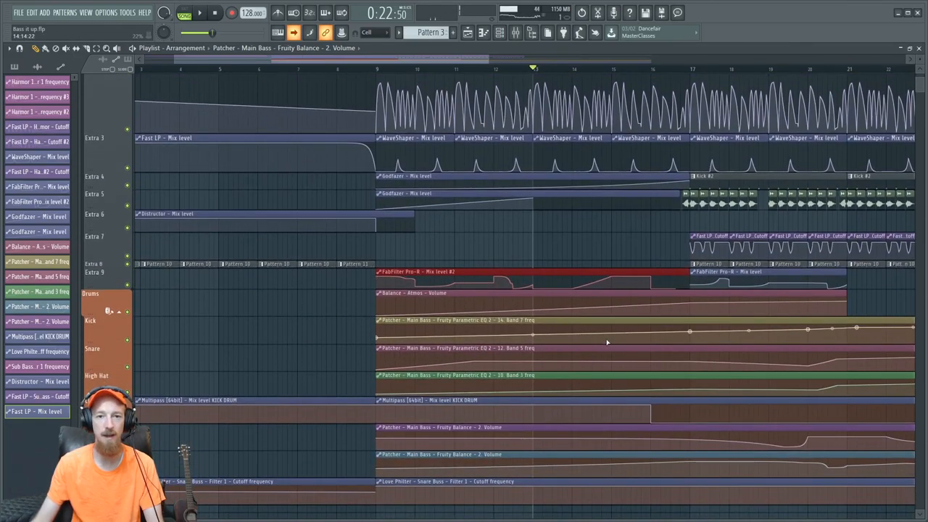
scroll("down", 3)
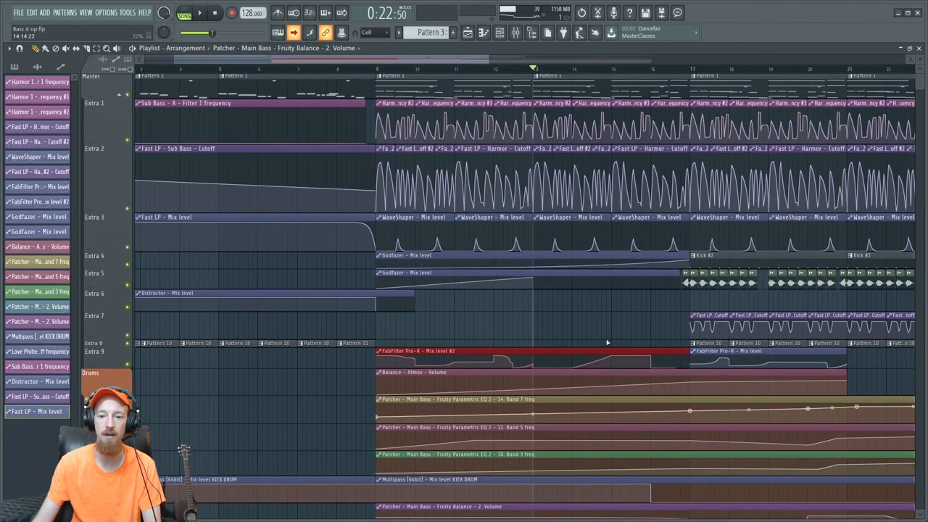
scroll("right", 3)
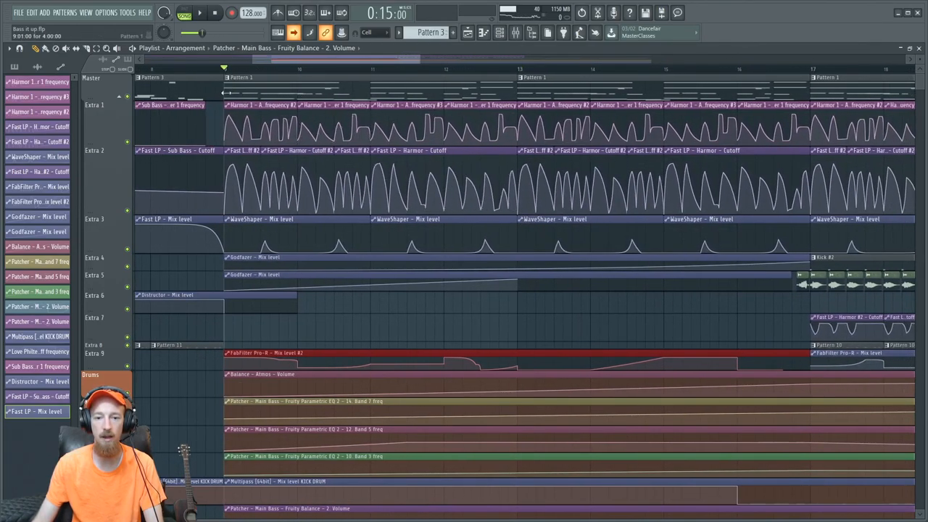
Show the Main Bass channel's effect slots in the mixer while playback continues.
scroll("right", 3)
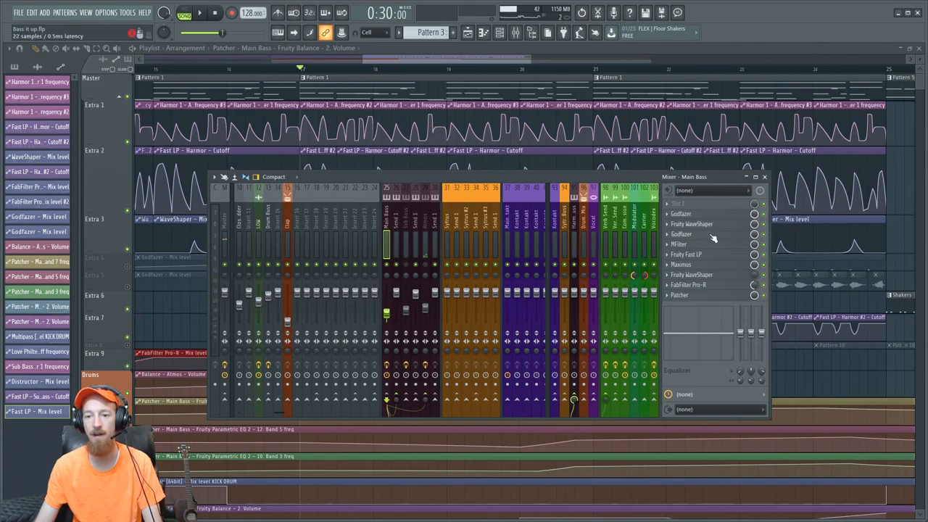
left_click(681, 214)
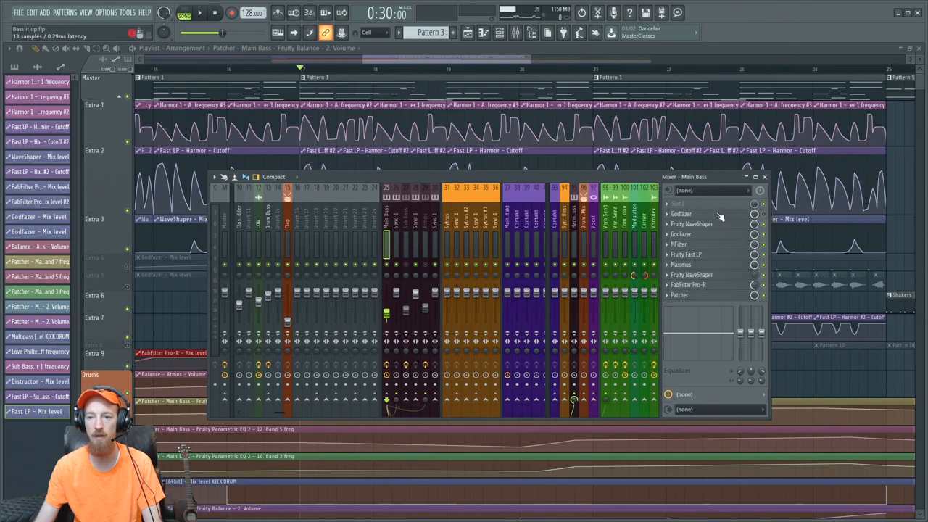
left_click(199, 12)
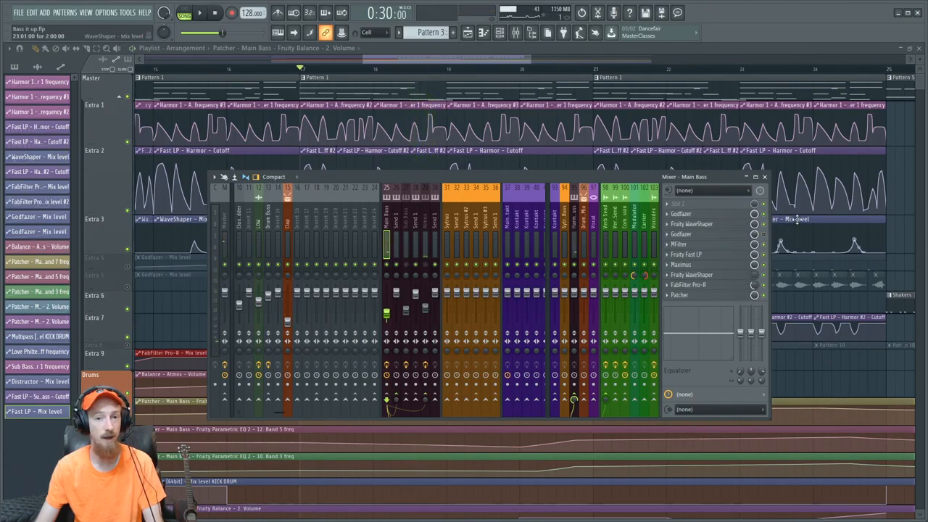
left_click(199, 12)
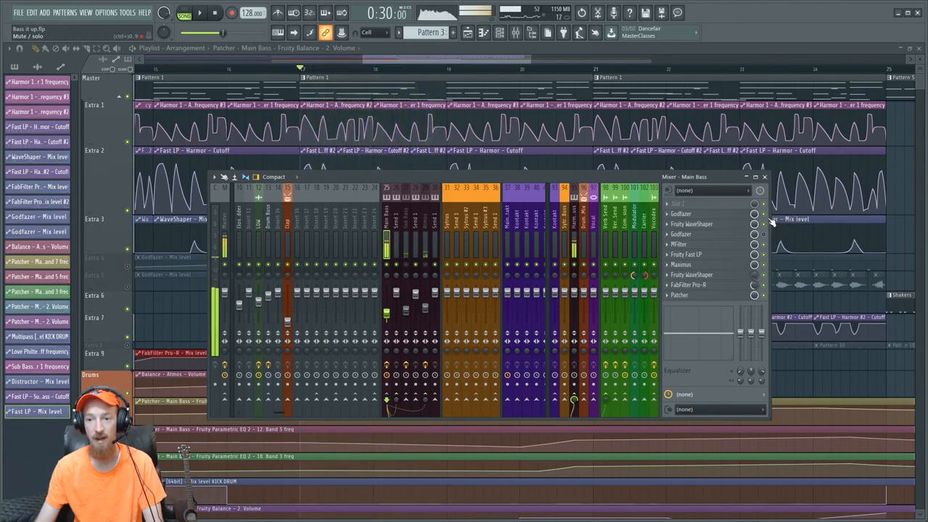
left_click(199, 12)
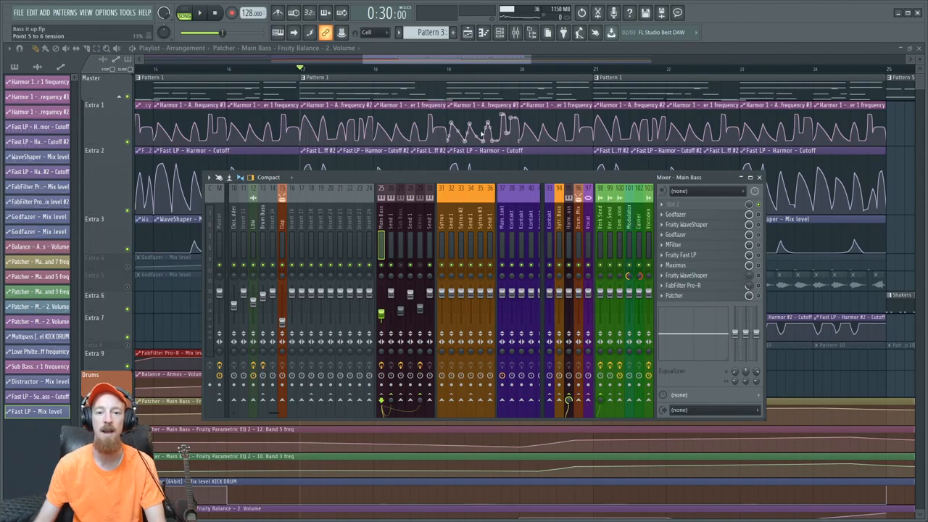
left_click(759, 177)
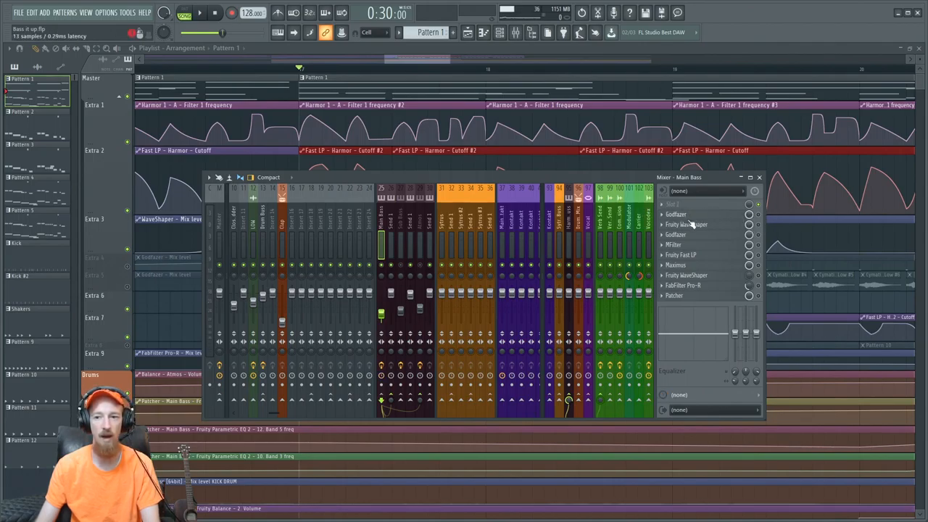
Open the first Godfazer on Main Bass, showing the Cadenza preset with chorus, filter and LFO.
left_click(686, 224)
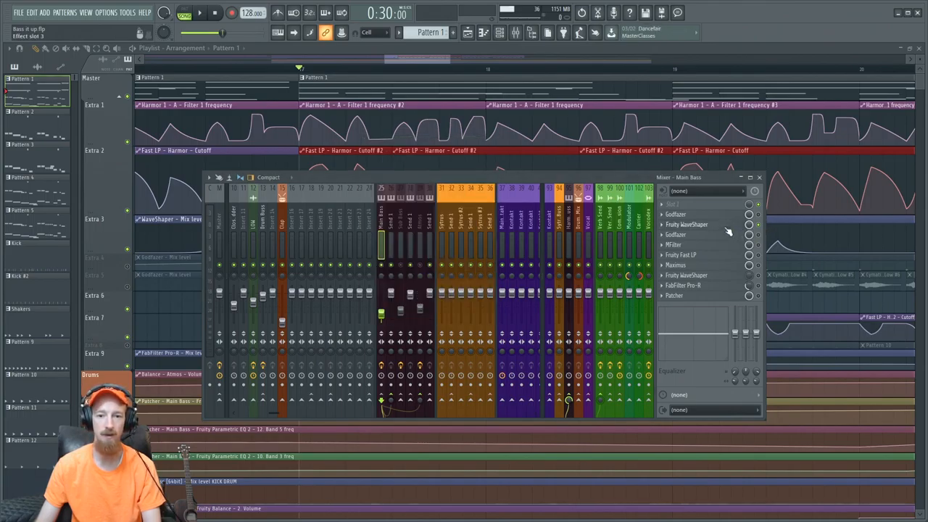
left_click(199, 13)
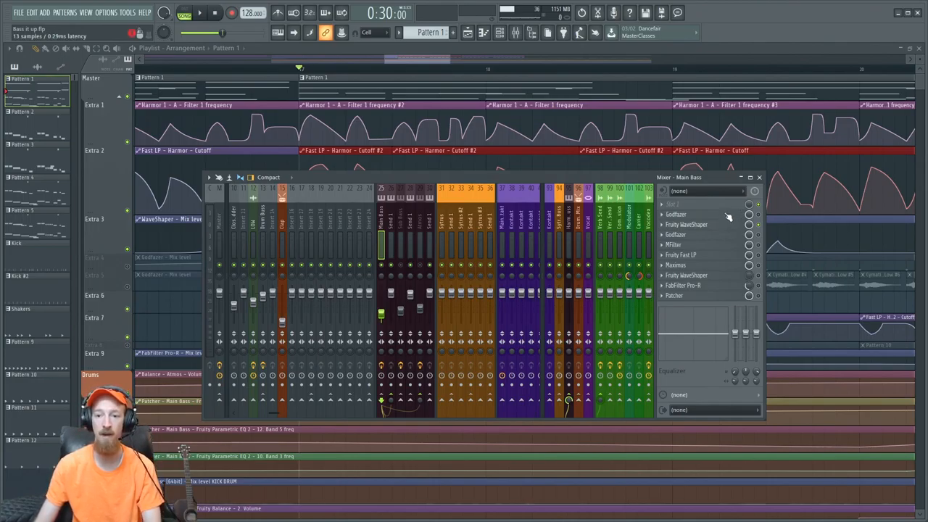
left_click(674, 213)
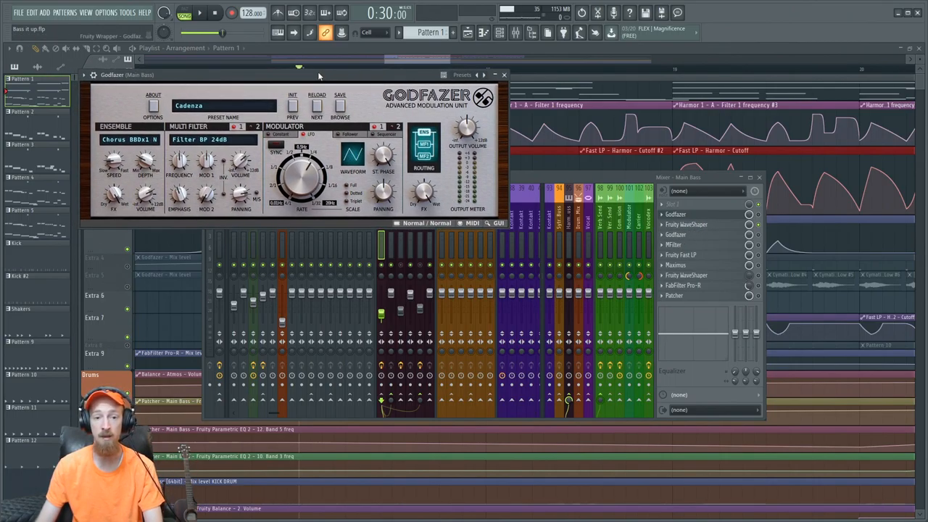
Move the Godfazer window lower over the mixer, still on the Cadenza preset.
left_click(200, 13)
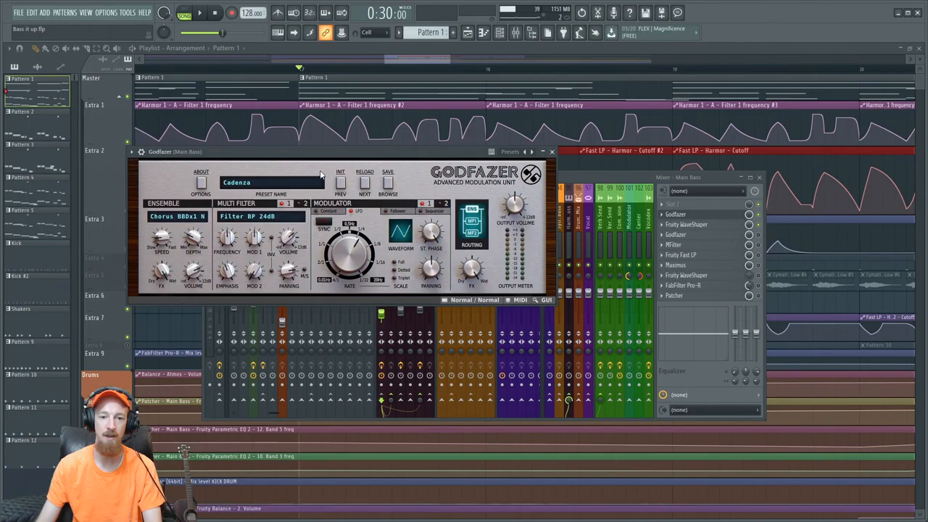
mouse_move(388, 250)
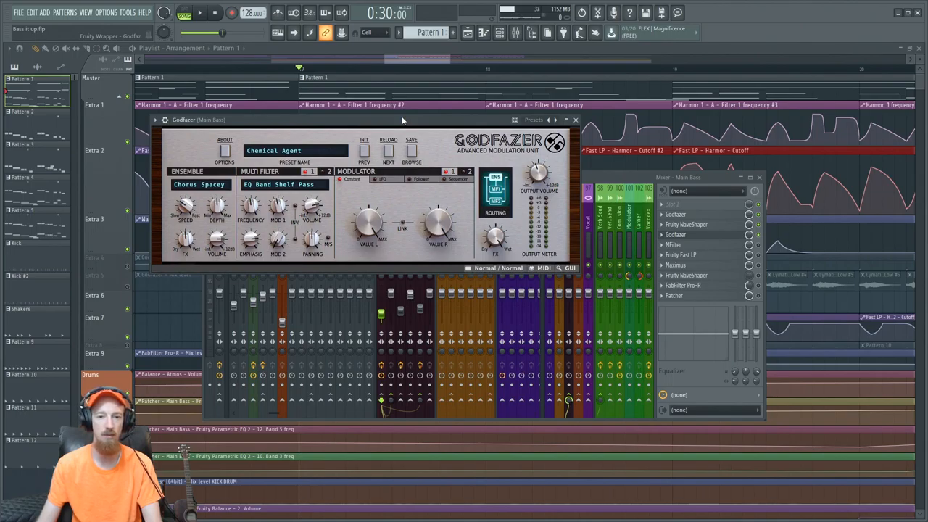
Close the Godfazer plugin windows, leaving the Main Bass effect chain visible.
left_click(186, 12)
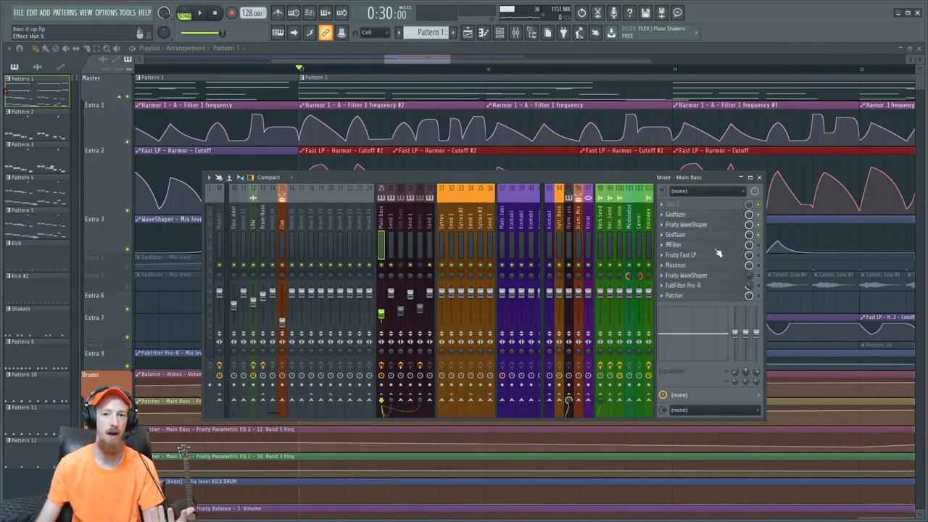
Open the Main Bass Fruity Fast LP filter alongside its curving cutoff automation clip.
left_click(673, 244)
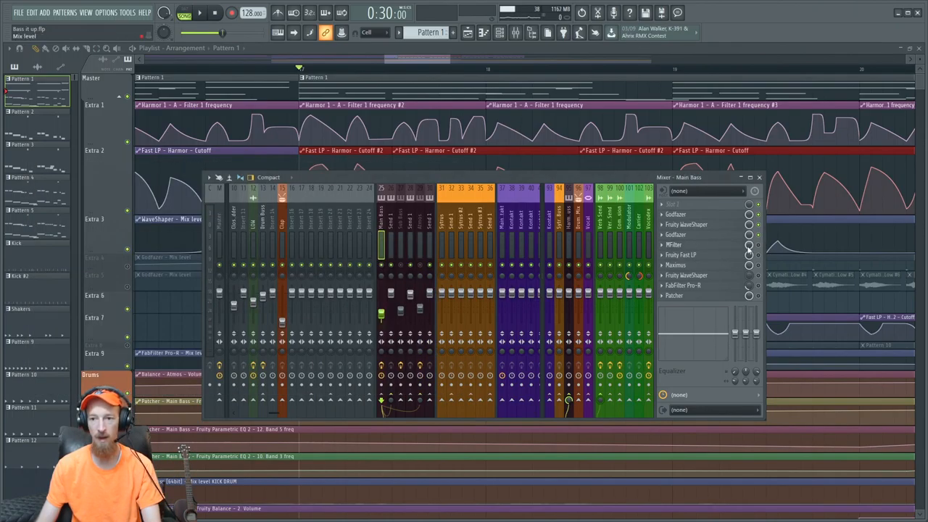
left_click(199, 13)
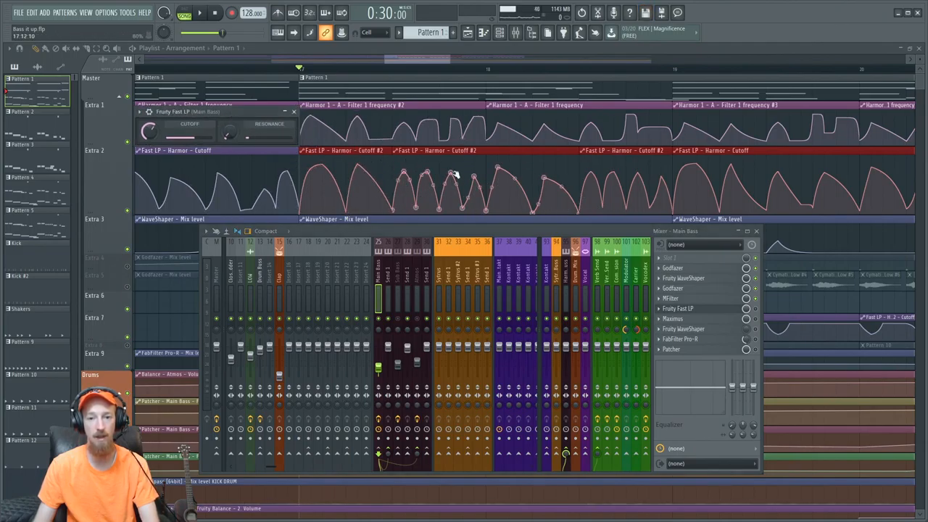
Close the Fruity Fast LP window, returning to the Main Bass chain.
left_click(199, 12)
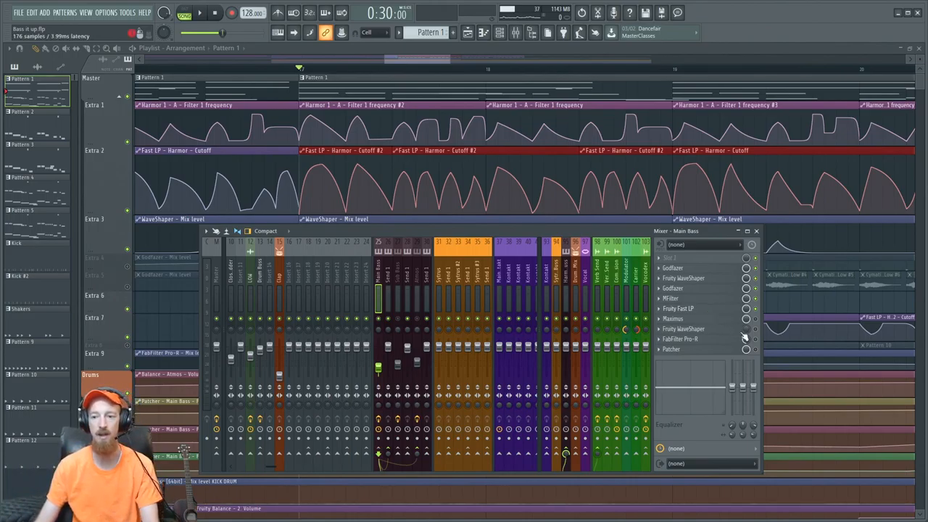
Open the second Fruity WaveShaper on Main Bass to view its steep shaping curve.
left_click(673, 318)
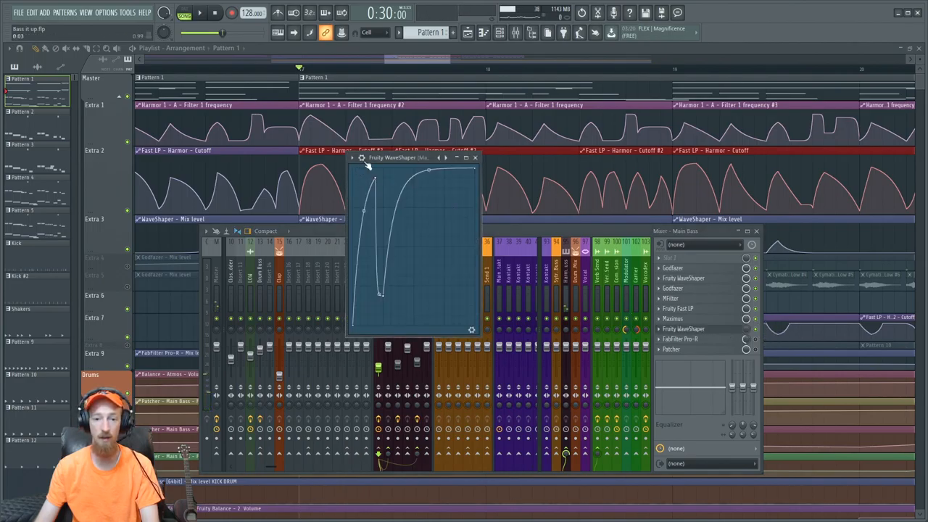
Close the WaveShaper and drag the Mixer window to a new position.
left_click_drag(399, 157, 522, 161)
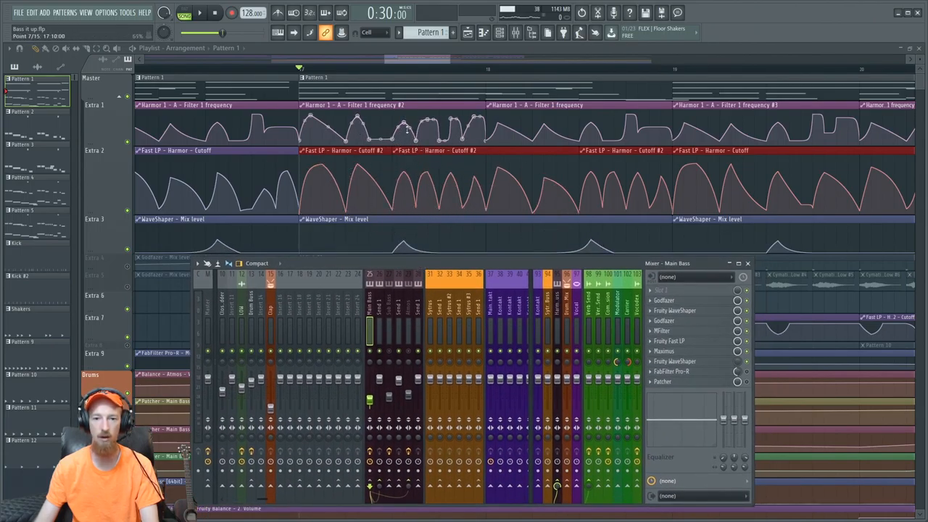
left_click(199, 13)
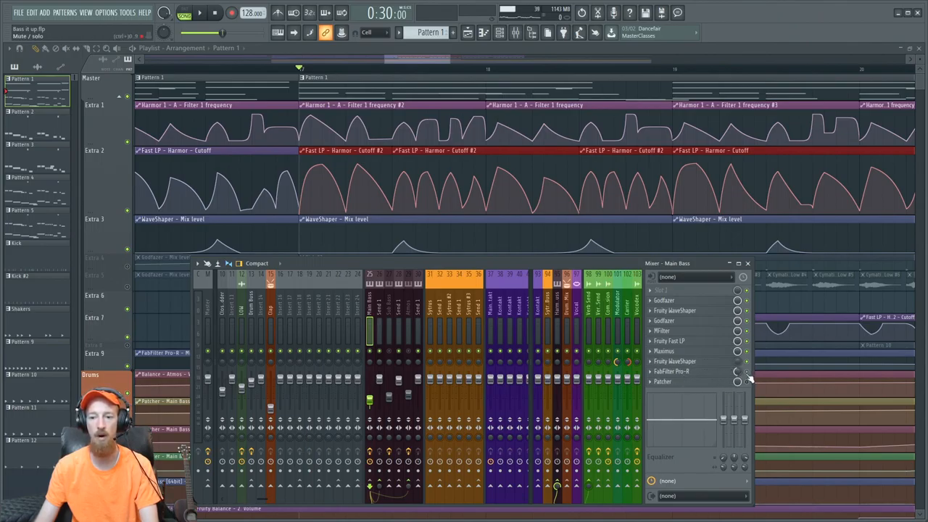
Open then close FabFilter Pro-R on Main Bass, revealing its mix-level automation clip.
left_click(672, 371)
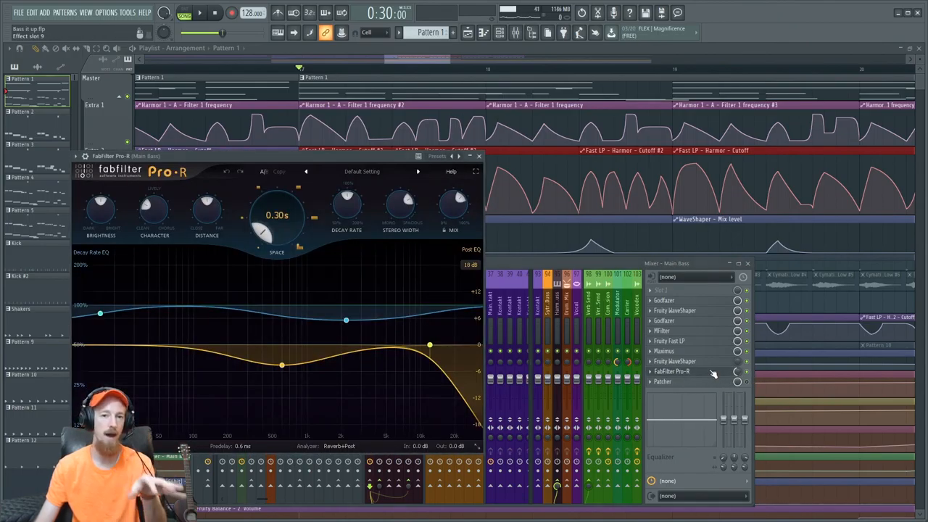
mouse_move(277, 218)
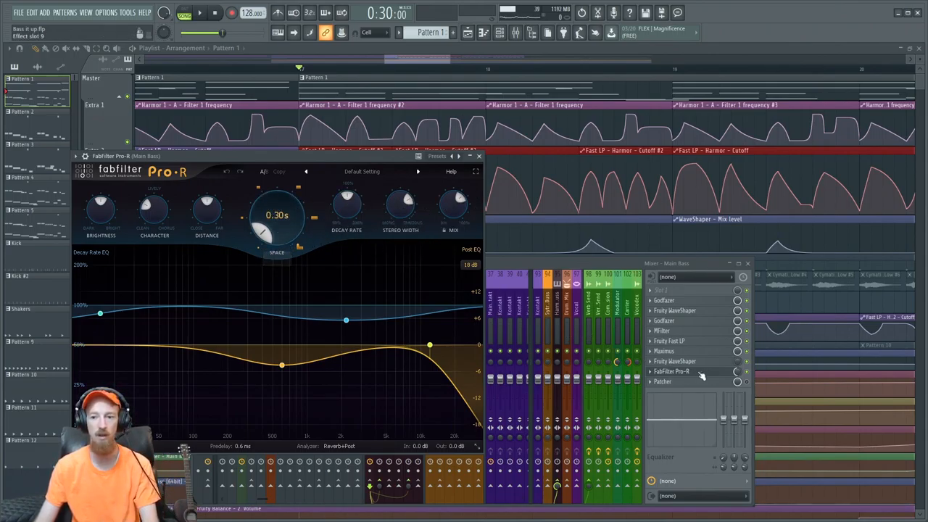
left_click(479, 156)
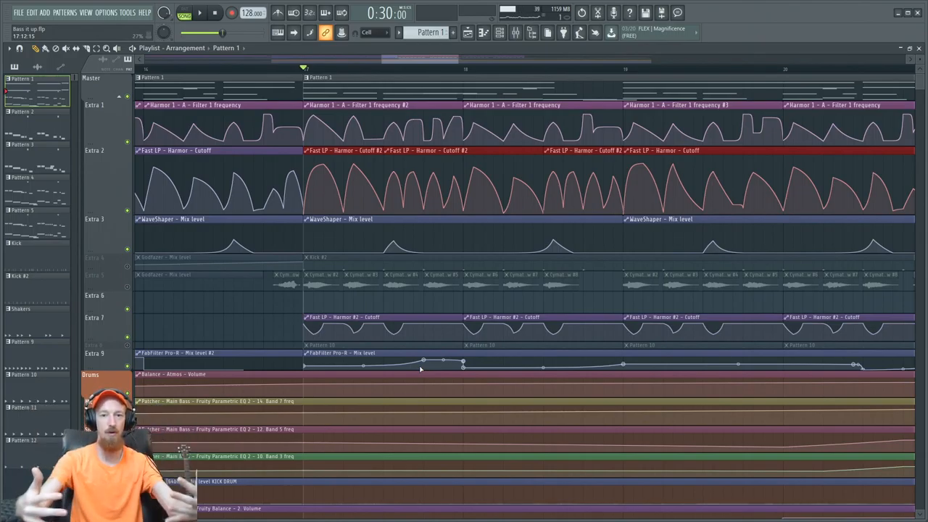
Reopen the mixer on the Main Bass insert, showing Godfazer through Patcher.
left_click(200, 12)
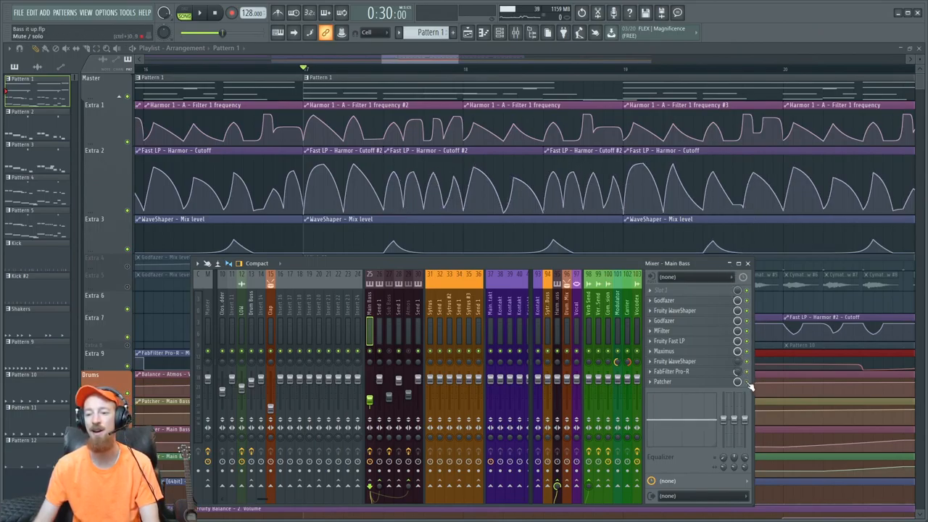
Open the Main Bass Patcher slot to show its routing map and Parametric EQ 2.
left_click(661, 382)
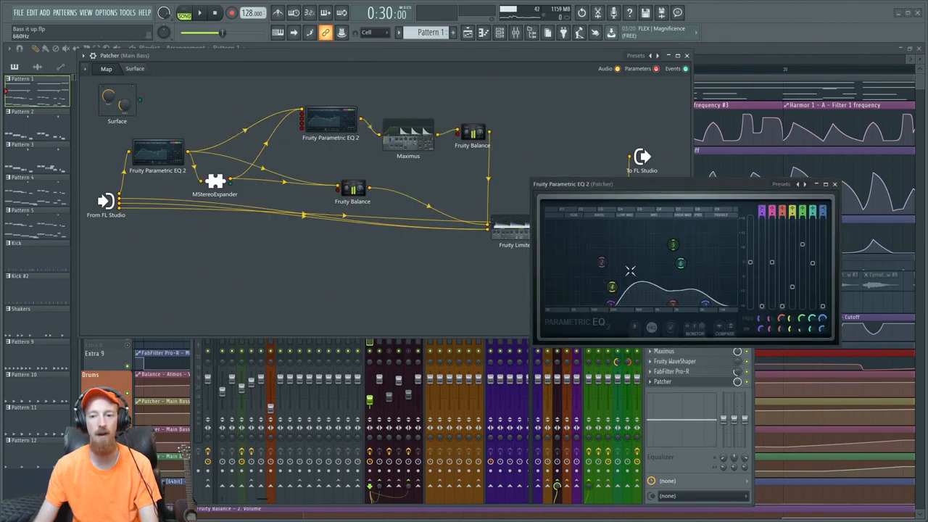
Close the EQ, inspect MStereoExpander, then close the Maximus and Fruity Balance windows.
left_click(835, 183)
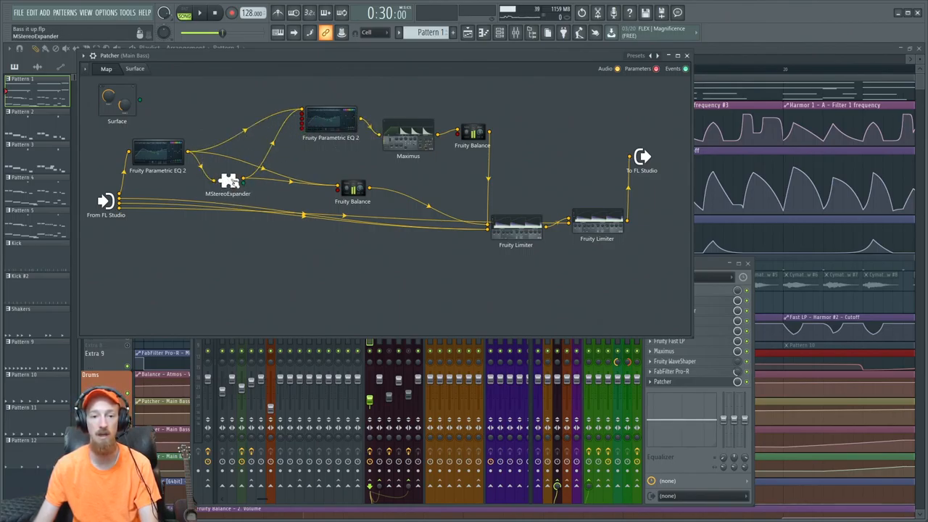
double_click(228, 181)
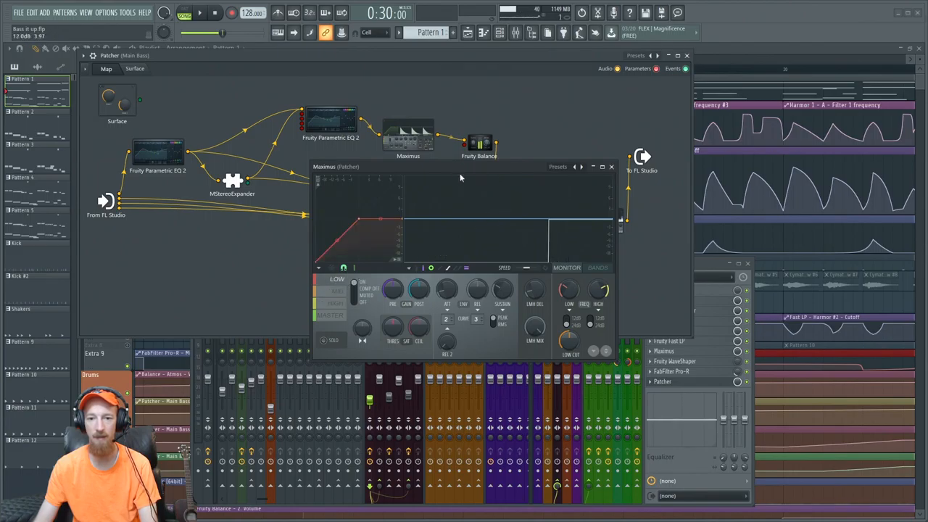
left_click(611, 166)
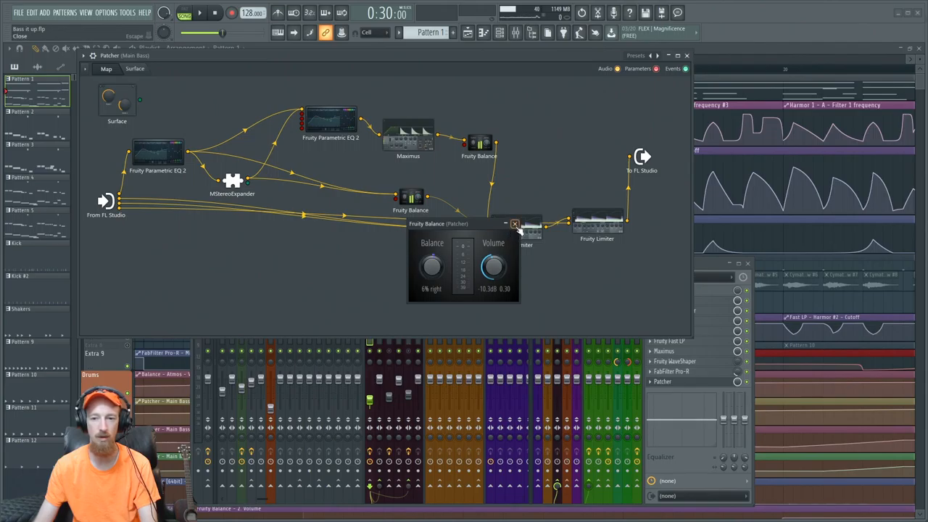
left_click(515, 223)
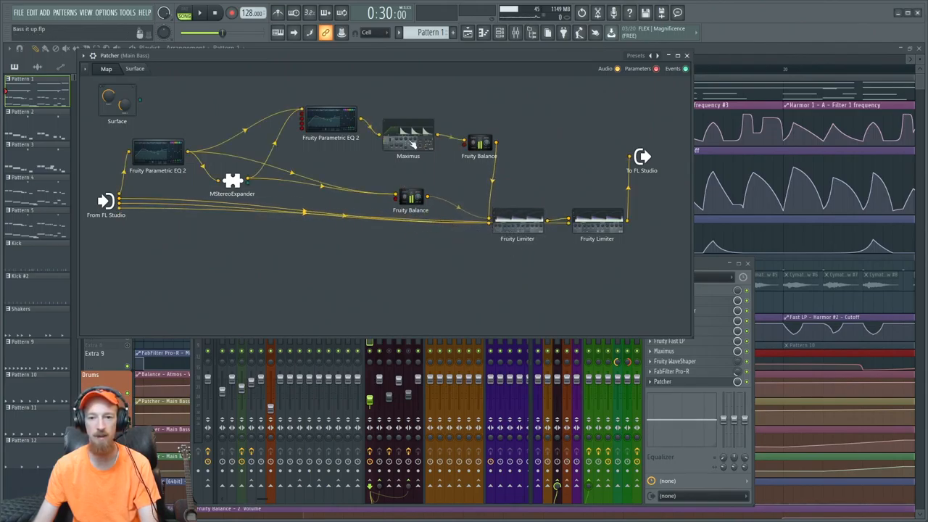
mouse_move(590, 186)
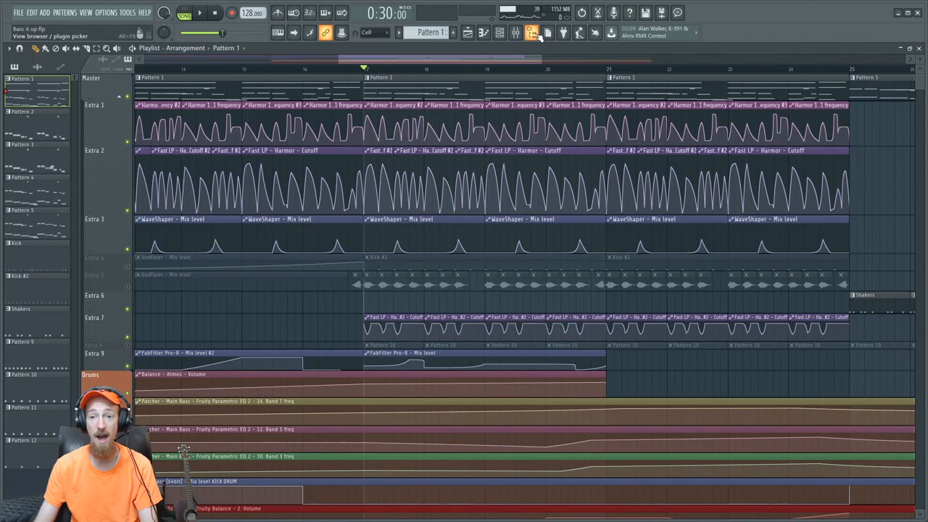
Open the mixer and the Main Bass Godfazer slot, showing the Chemical Agent preset.
left_click(532, 33)
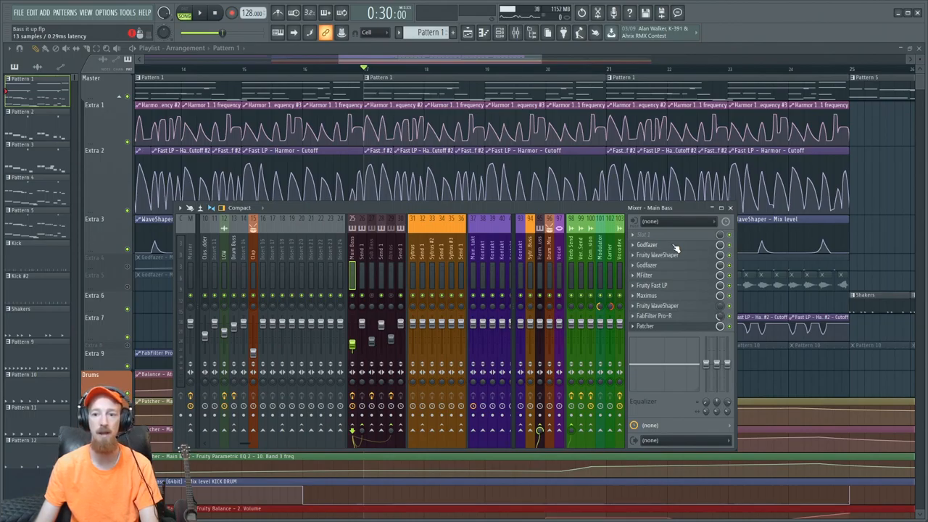
left_click(646, 244)
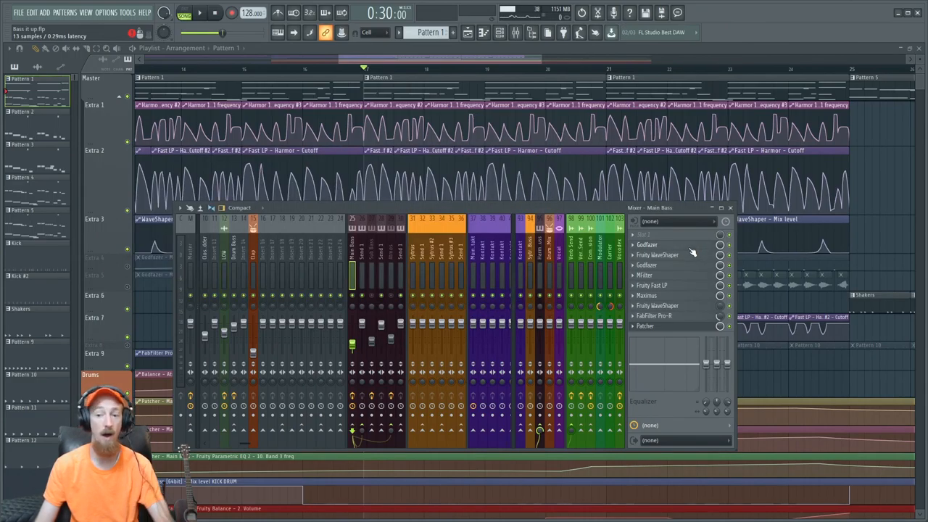
left_click(647, 245)
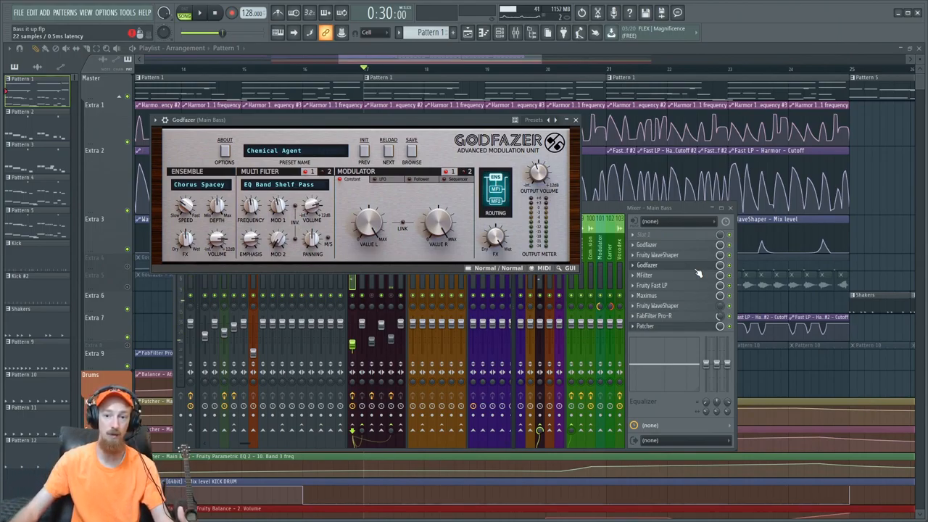
Close the Godfazer window and set the playback position to bar 9.
left_click(576, 120)
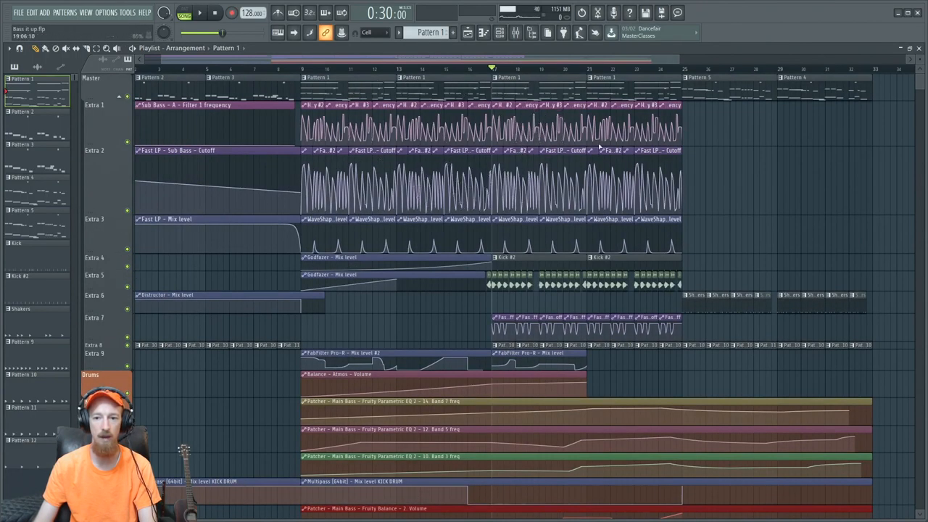
left_click(301, 69)
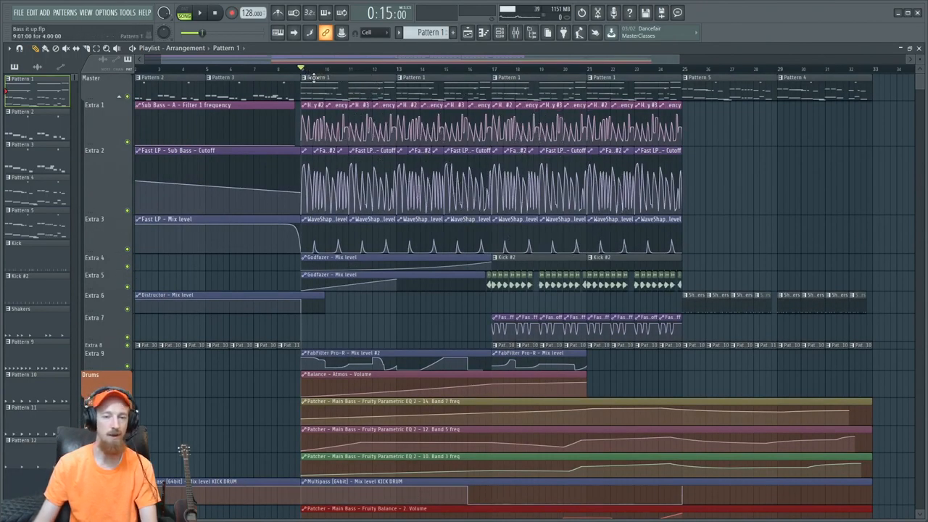